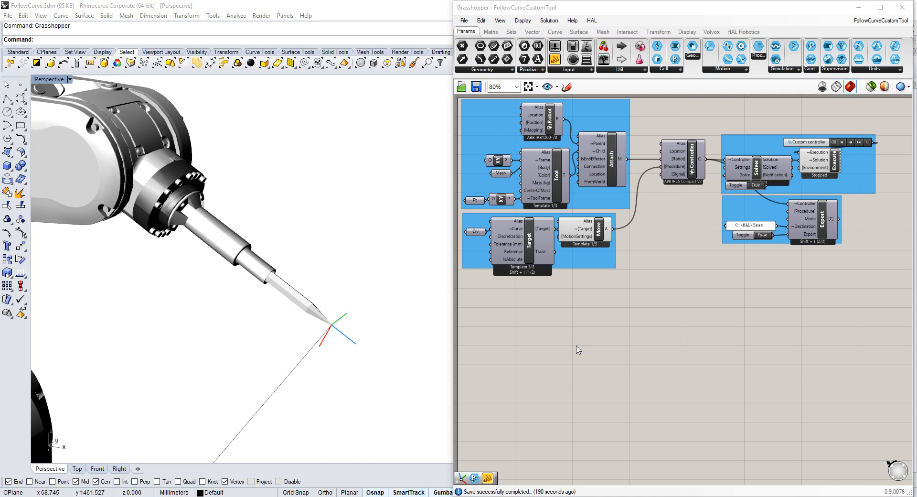
pyautogui.moveTo(630, 300)
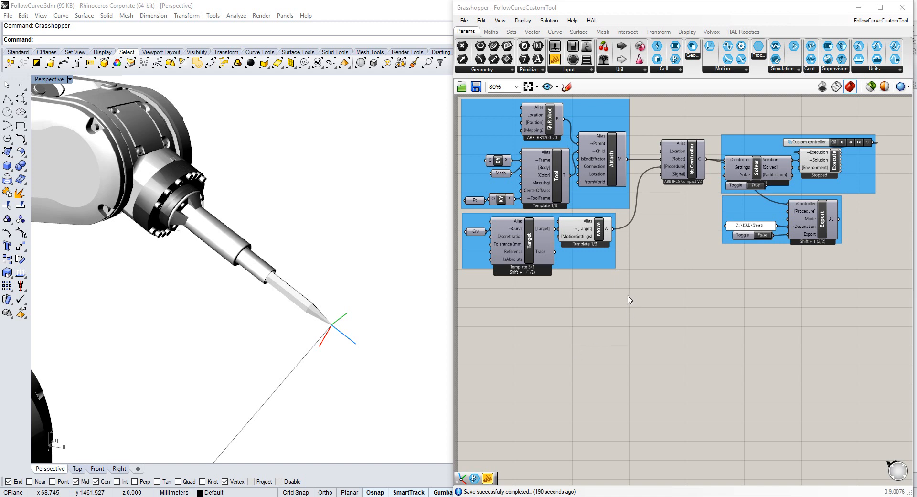
pyautogui.moveTo(504, 131)
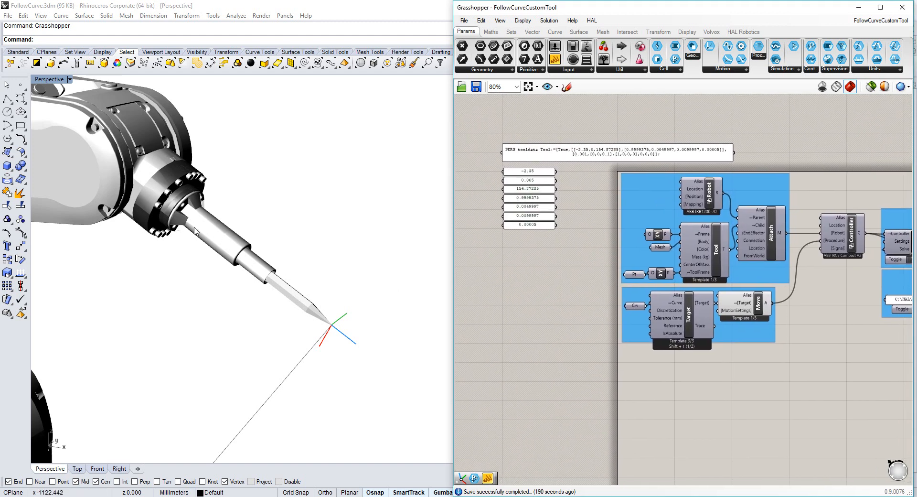
pyautogui.moveTo(628, 212)
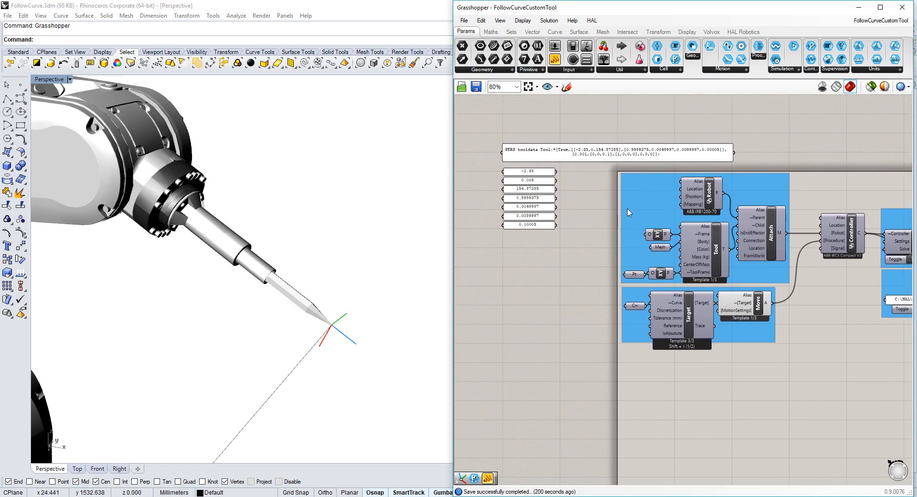
pyautogui.moveTo(668, 163)
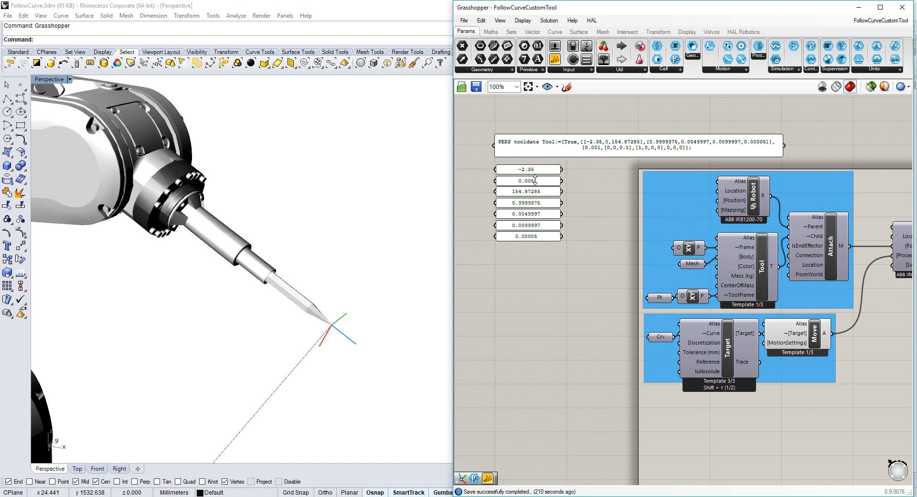
pyautogui.moveTo(596, 146)
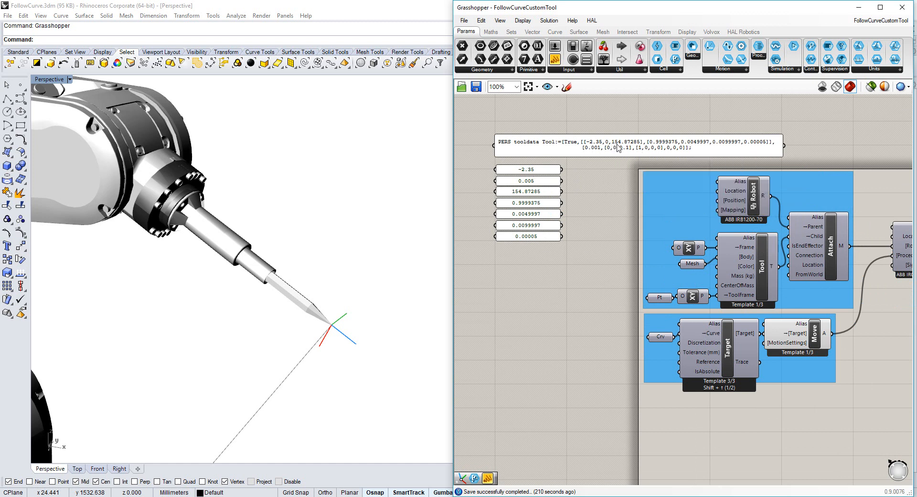
pyautogui.moveTo(650, 144)
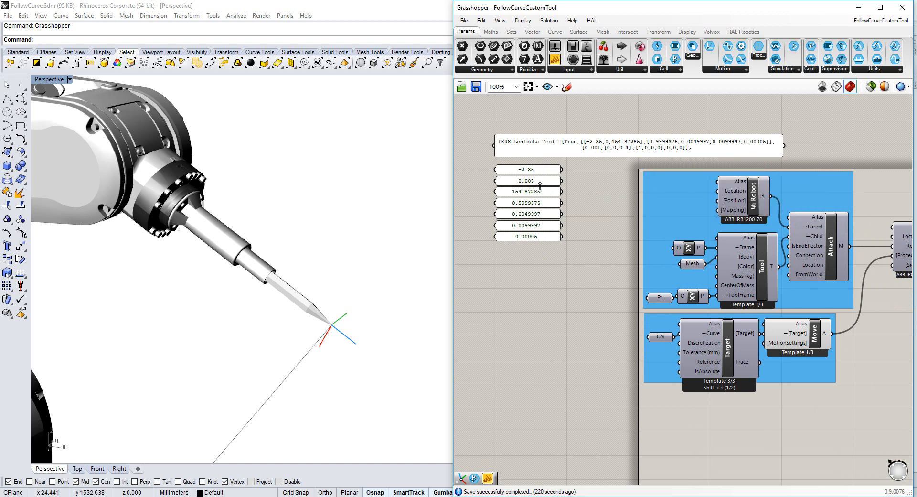
pyautogui.moveTo(529, 191)
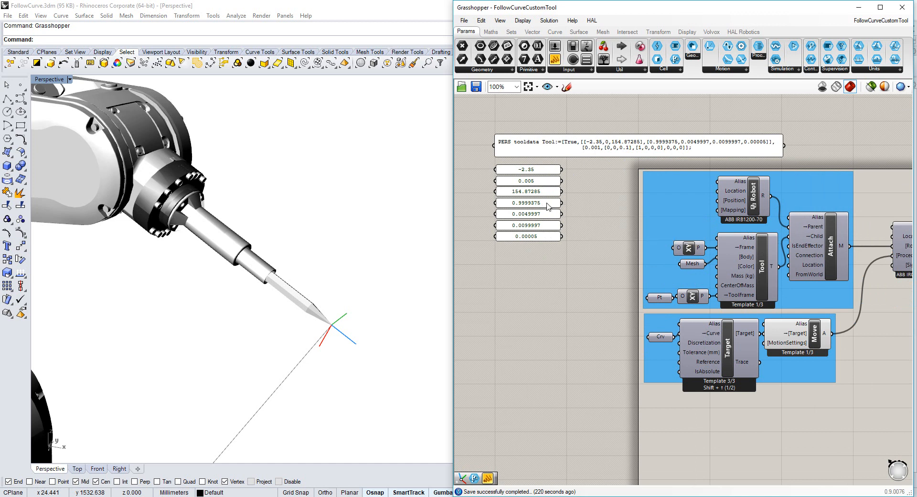
pyautogui.moveTo(547, 289)
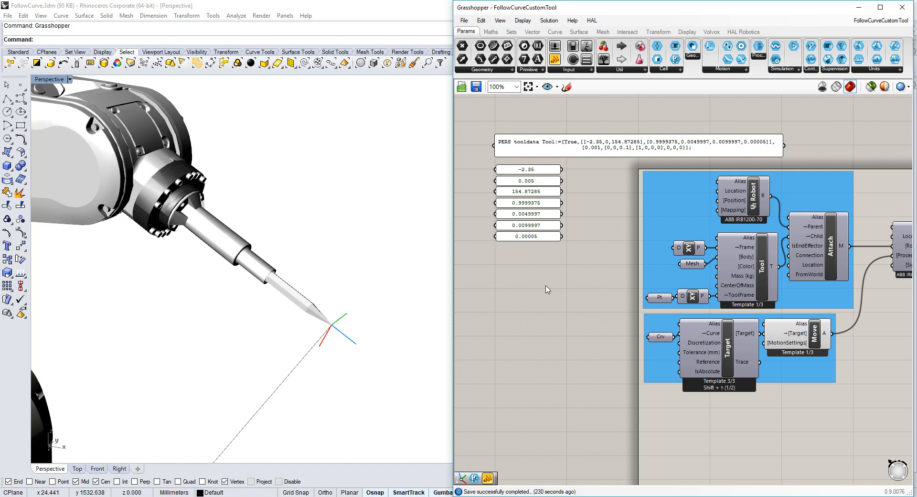
pyautogui.moveTo(743, 32)
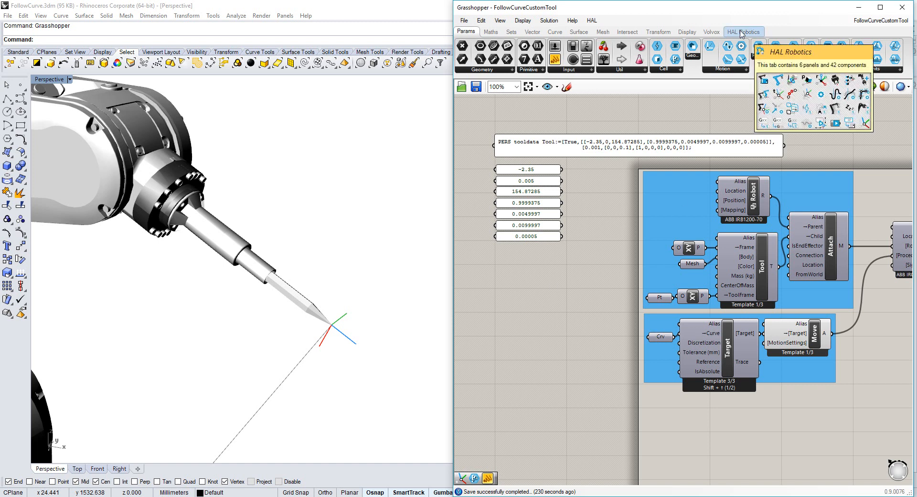
# Drop a HAL Robotics Euler Frame beside the value panels and switch it to Quaternion Frame
pyautogui.click(744, 32)
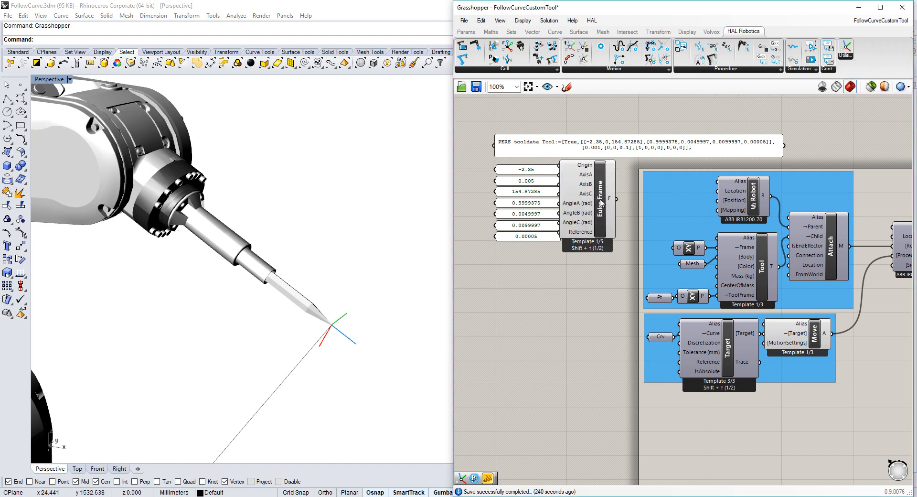
pyautogui.click(600, 210)
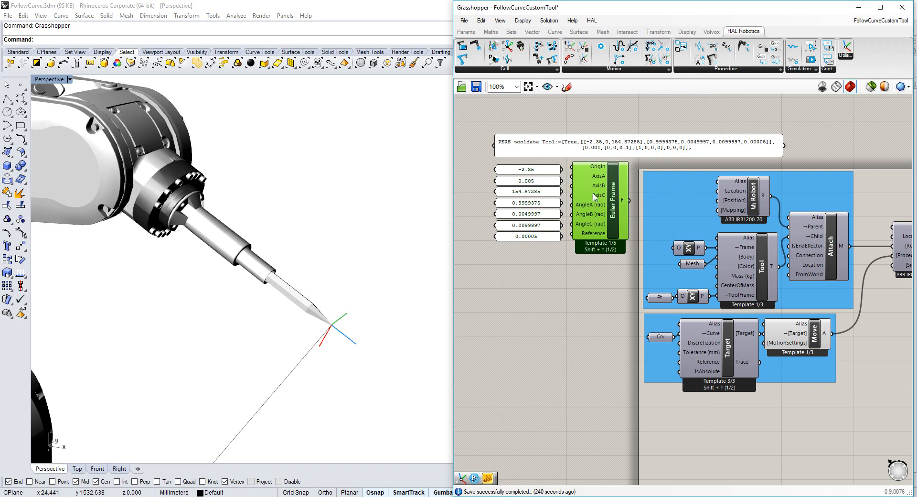
pyautogui.moveTo(614, 220)
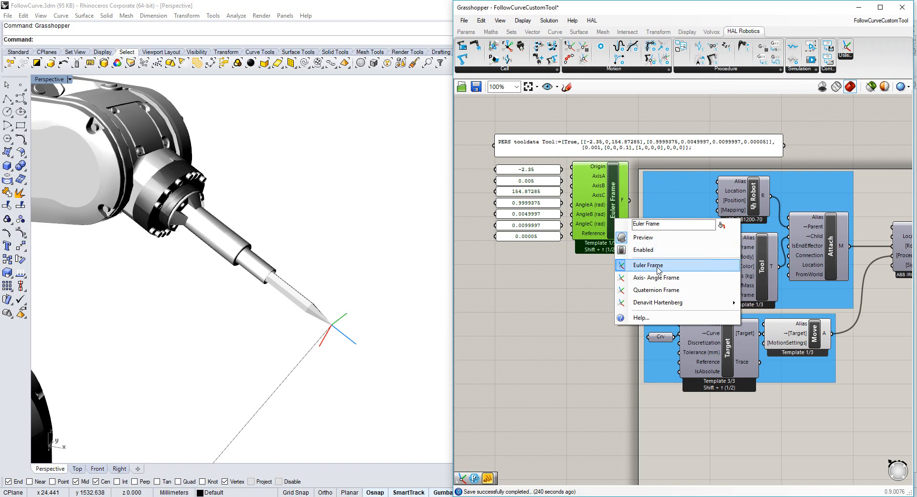
pyautogui.moveTo(656, 290)
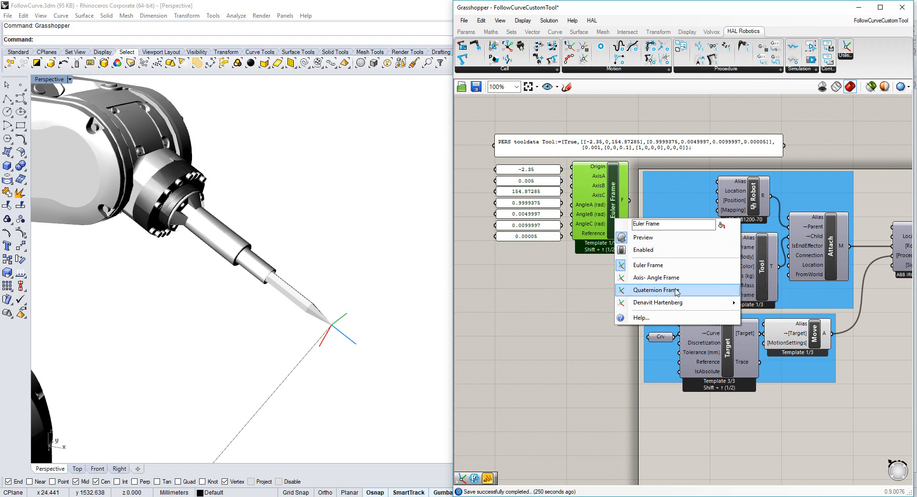
pyautogui.moveTo(658, 303)
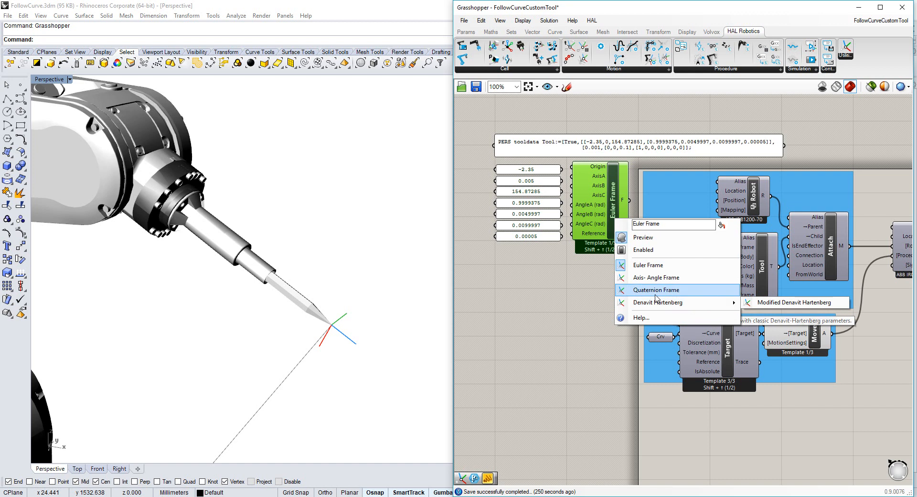
pyautogui.moveTo(647, 265)
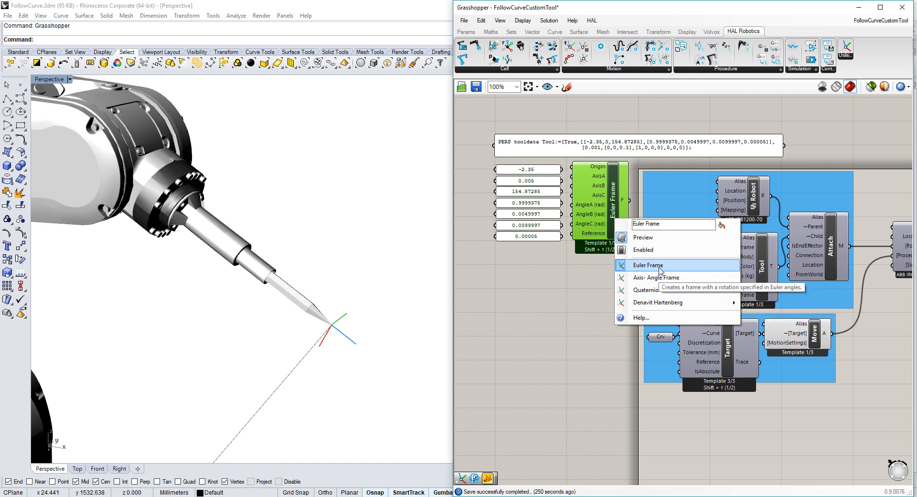
pyautogui.moveTo(655, 289)
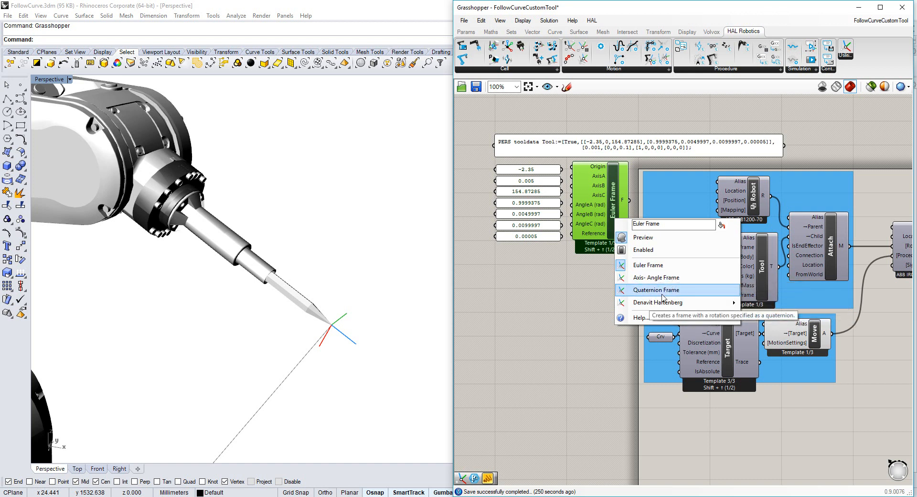
pyautogui.moveTo(660, 297)
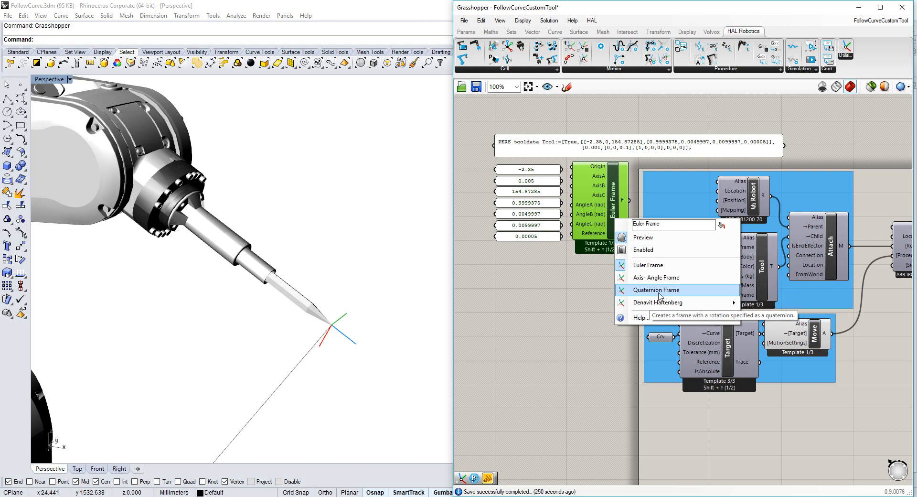
pyautogui.click(655, 289)
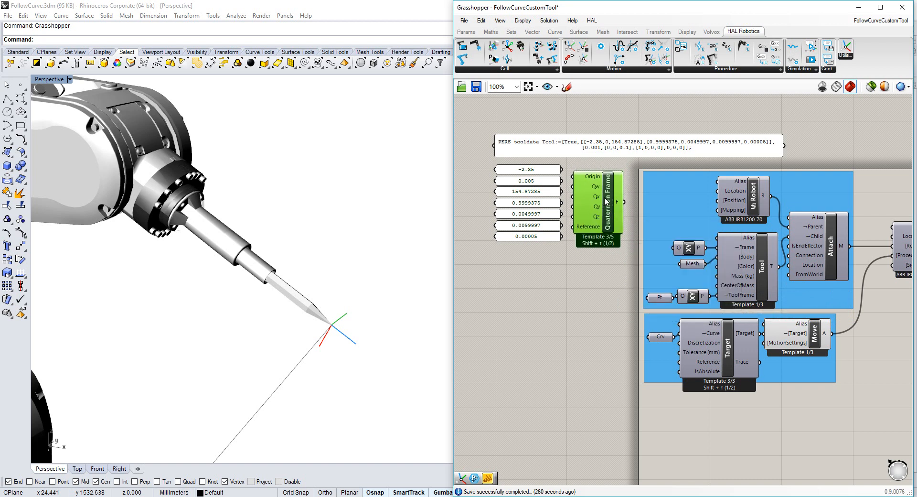
pyautogui.moveTo(601, 196)
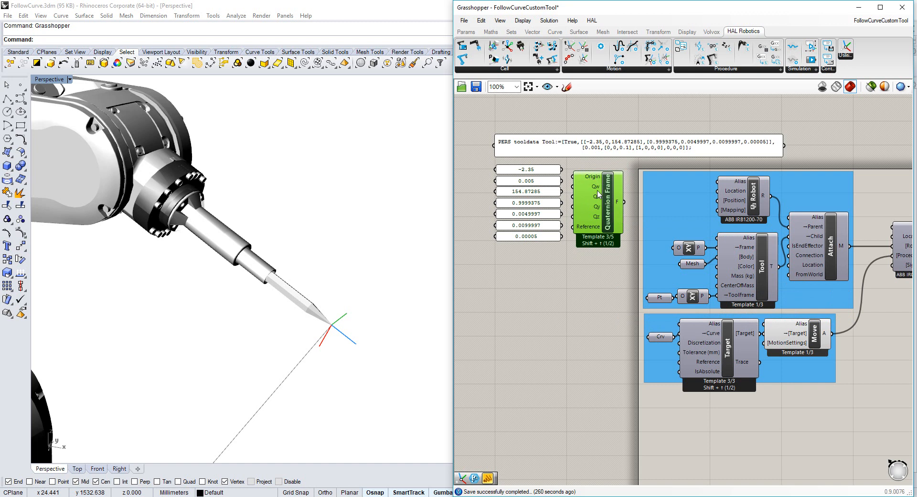
pyautogui.moveTo(596, 218)
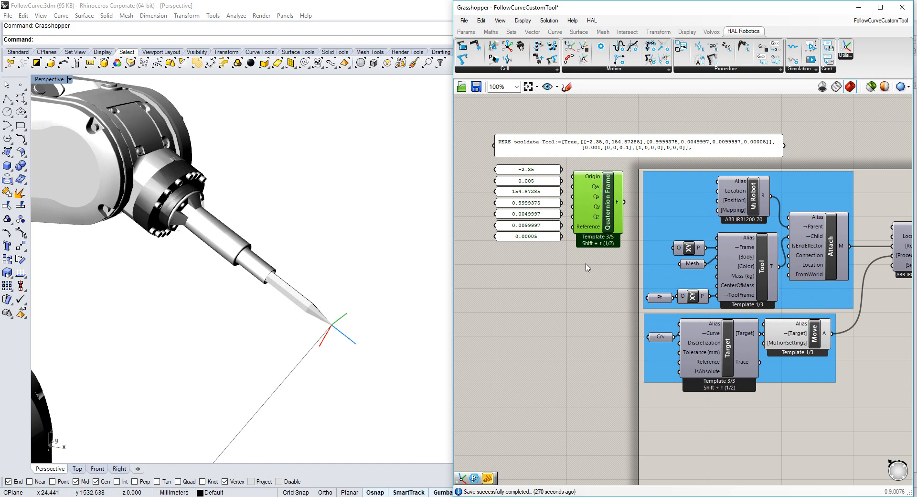
pyautogui.moveTo(609, 273)
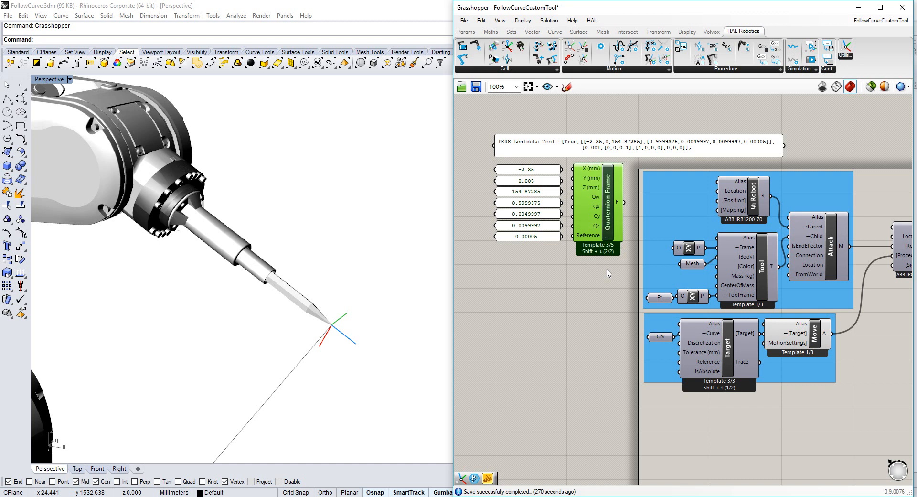
pyautogui.moveTo(593, 174)
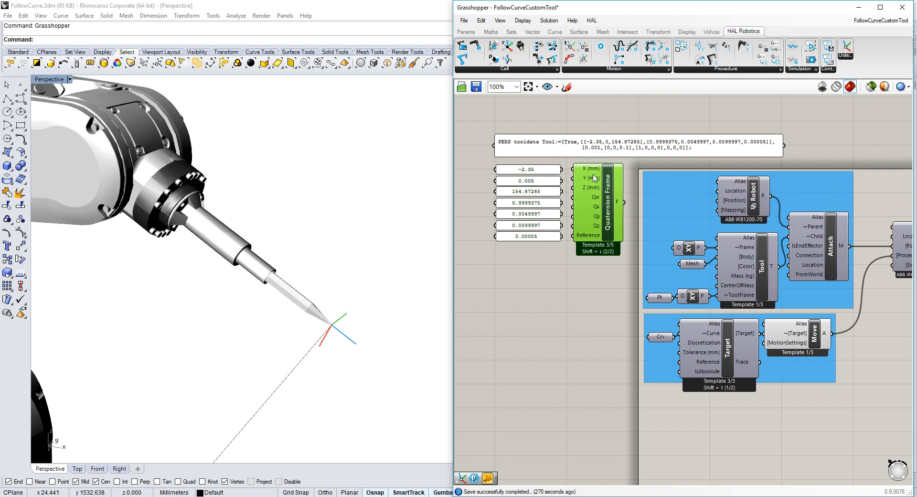
pyautogui.moveTo(563, 171)
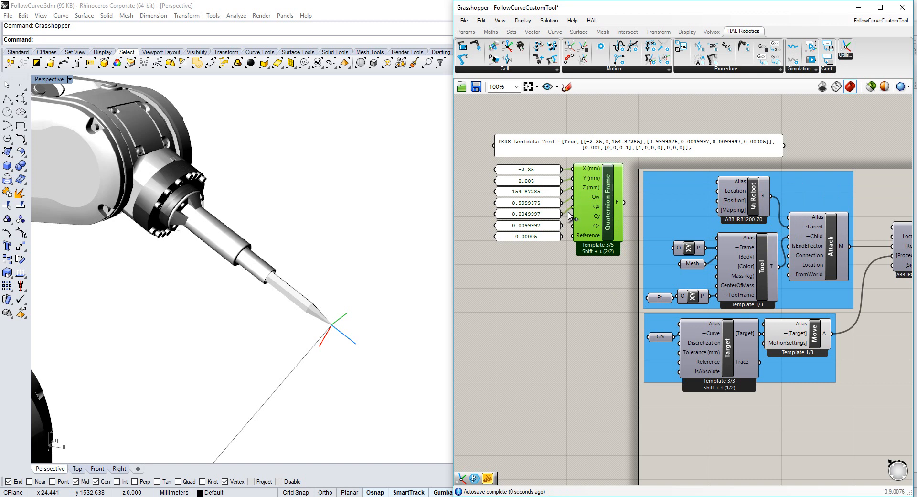
pyautogui.moveTo(608, 218)
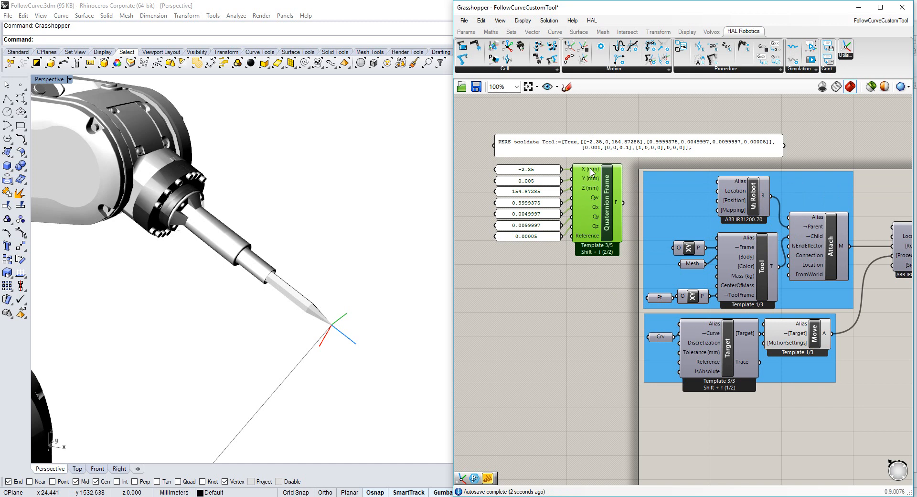
pyautogui.moveTo(613, 194)
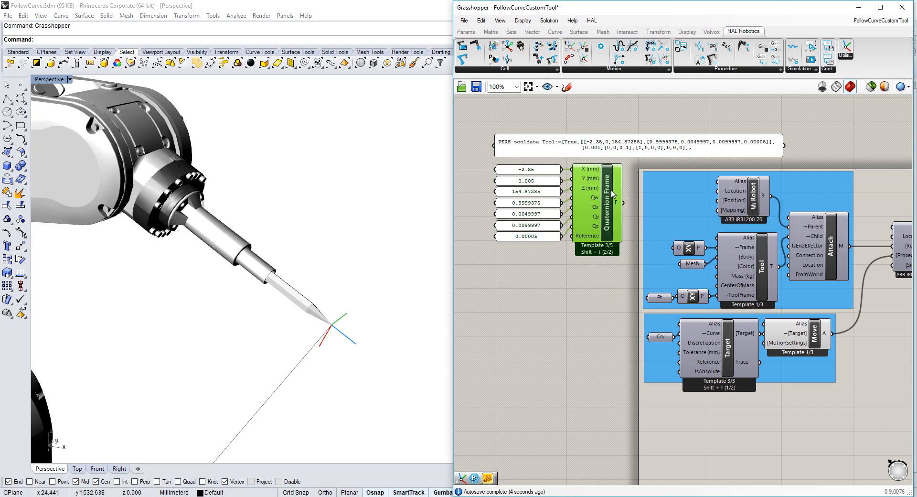
pyautogui.moveTo(592, 179)
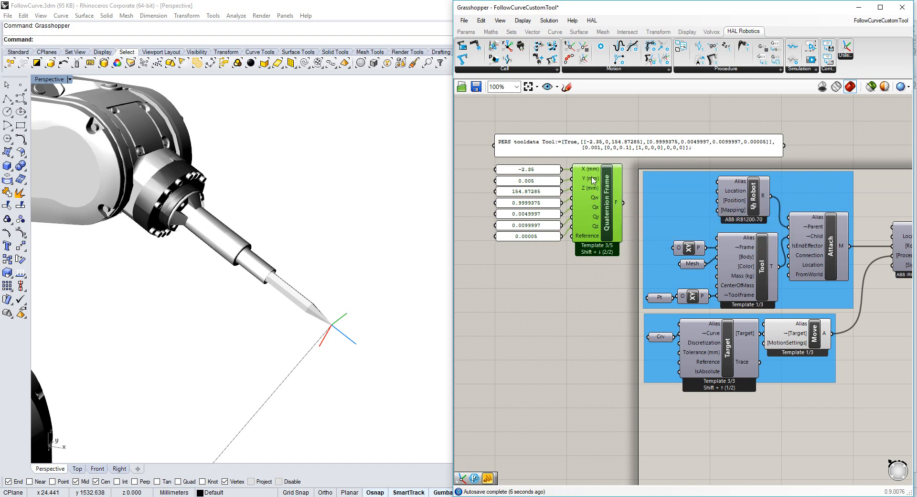
pyautogui.rightClick(593, 180)
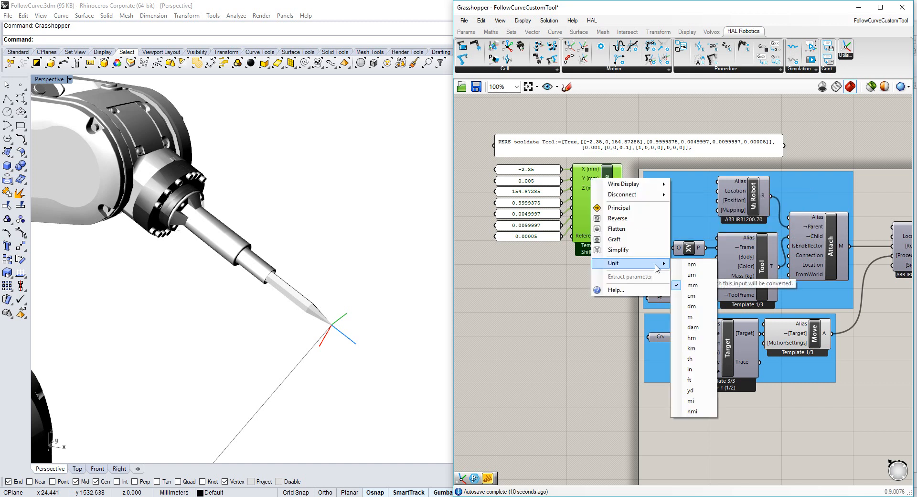
pyautogui.moveTo(694, 284)
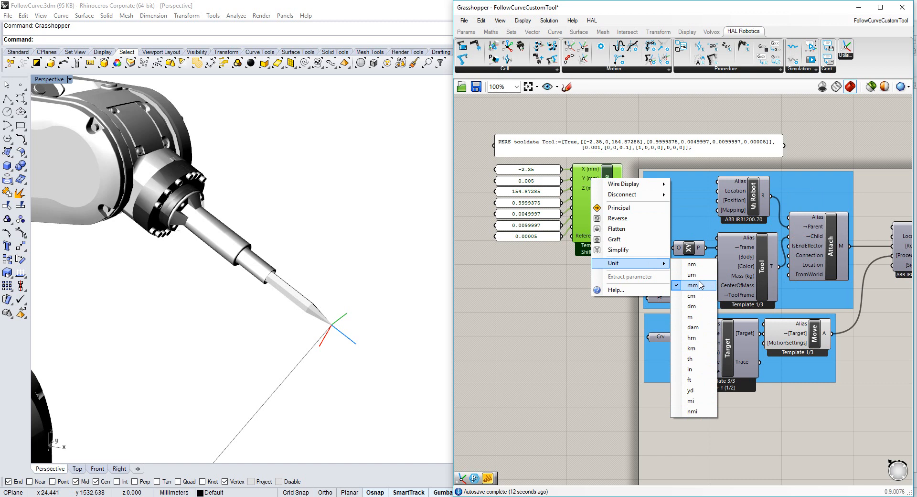
pyautogui.moveTo(698, 292)
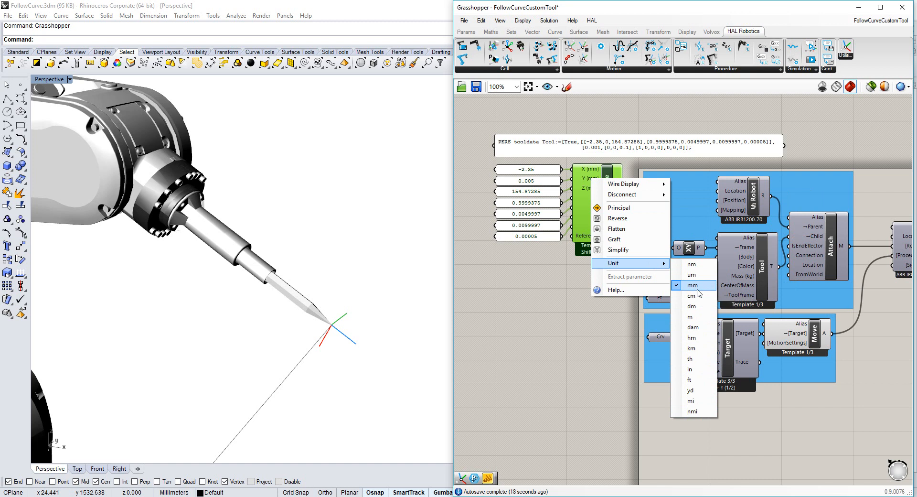
pyautogui.click(693, 284)
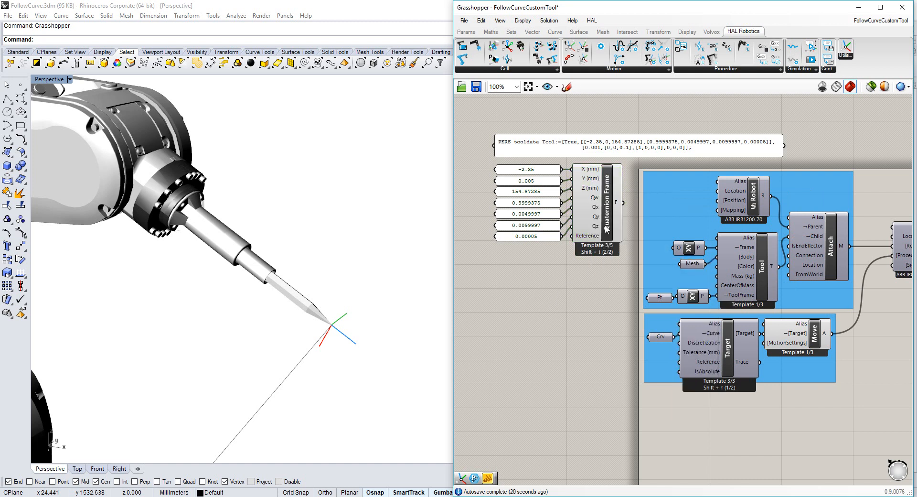
pyautogui.click(595, 205)
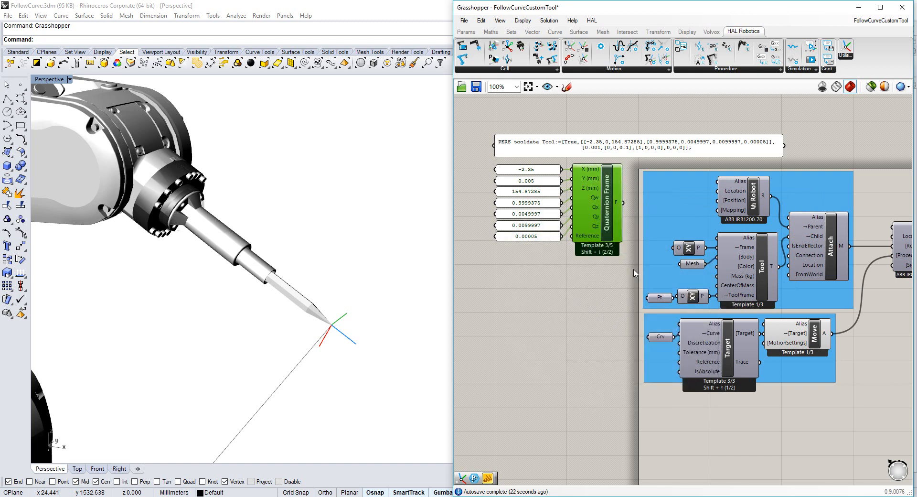
pyautogui.moveTo(600, 212)
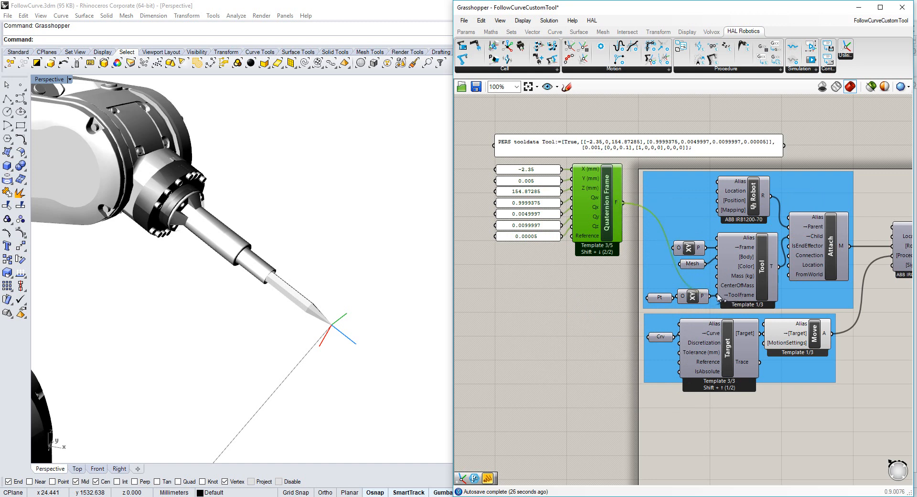
pyautogui.moveTo(631, 282)
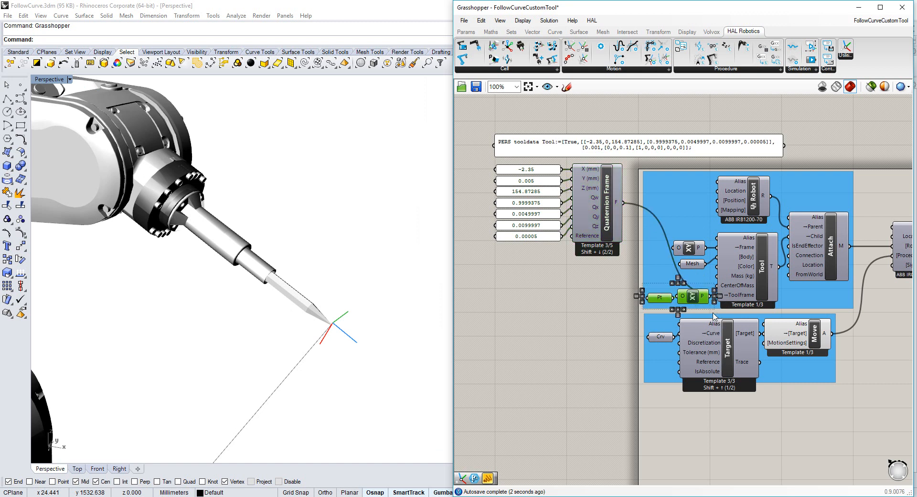
# Select the old Pt and XY Plane components for deletion after wiring the Quaternion Frame
pyautogui.click(429, 306)
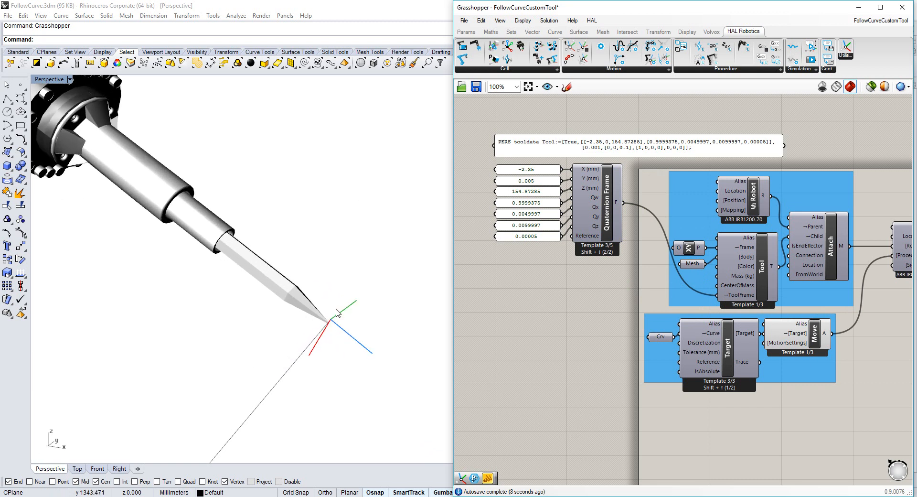
pyautogui.moveTo(331, 328)
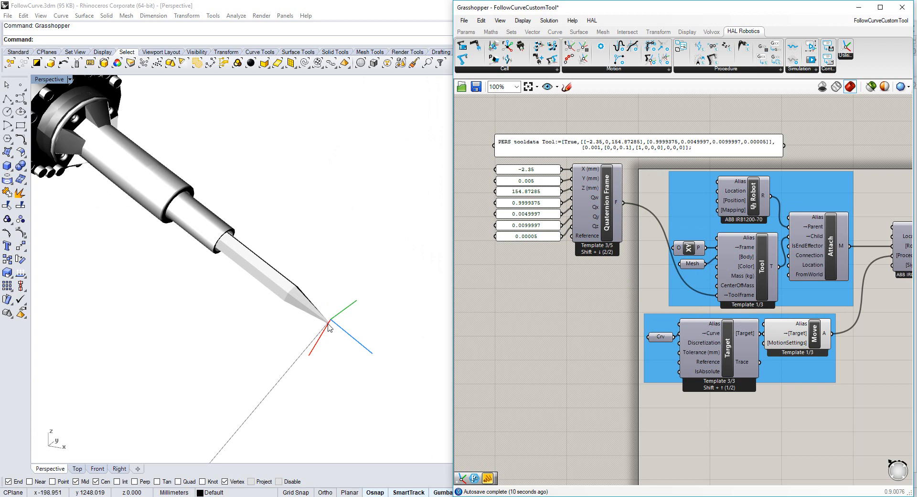
pyautogui.moveTo(332, 324)
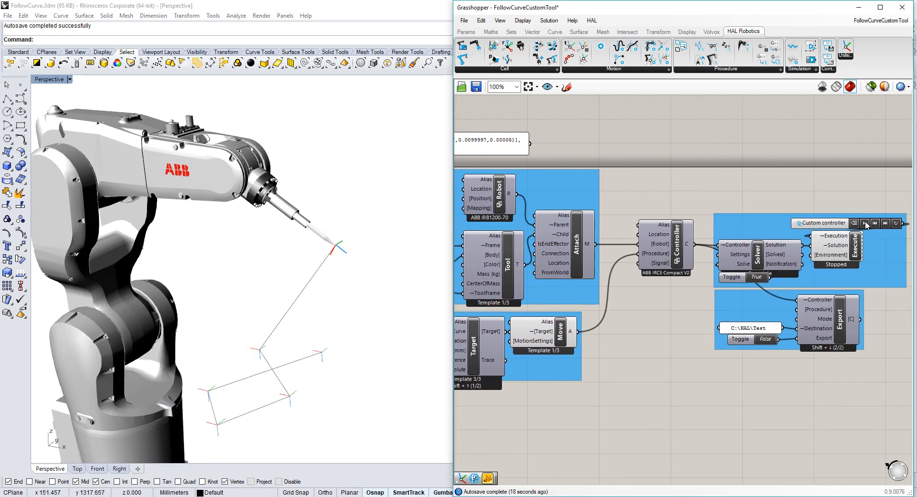
# Start the Execute component so the ABB robot moves its tool along the toolpath
pyautogui.click(865, 222)
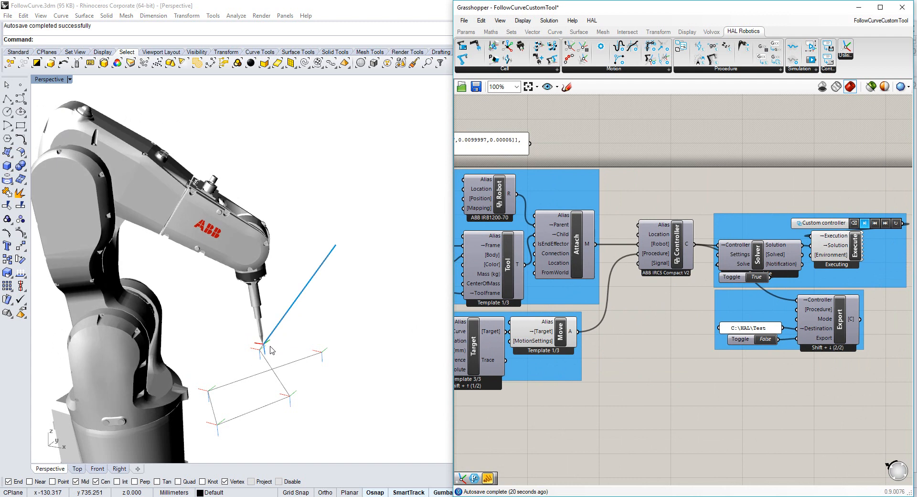